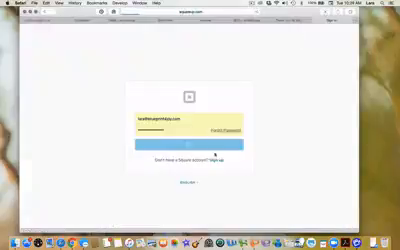
Sign in to the Square account with email and password.
{"action": "left_click", "coordinate": [200, 152]}
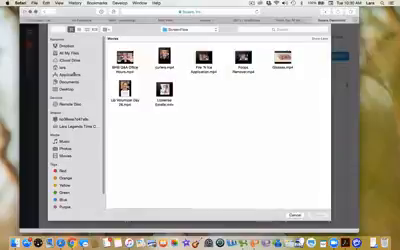
Attach the completed item template CSV in the Import Items dialog.
{"action": "left_click", "coordinate": [58, 73]}
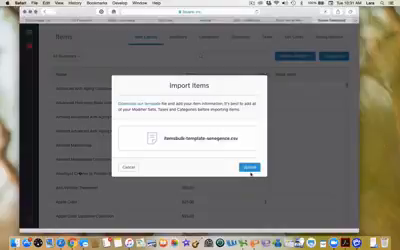
Upload the attached CSV to the item library and dismiss the Import Complete notice.
{"action": "left_click", "coordinate": [249, 162]}
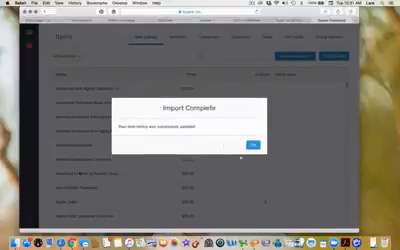
{"action": "left_click", "coordinate": [251, 147]}
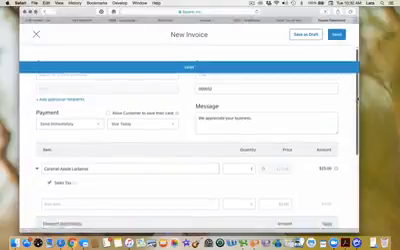
Scroll through the new invoice form with the $25.00 taxed library item.
{"action": "scroll", "scroll_direction": "down", "scroll_amount": 3}
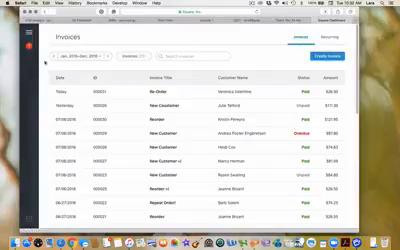
Return from the Invoices list to the Item Library showing imported items and prices.
{"action": "left_click", "coordinate": [10, 40]}
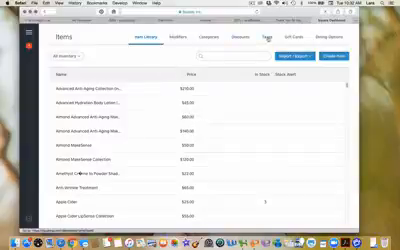
Open the Sales Tax details from the Taxes tab in Items.
{"action": "left_click", "coordinate": [263, 39]}
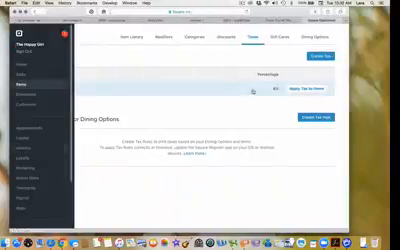
{"action": "left_click", "coordinate": [280, 91]}
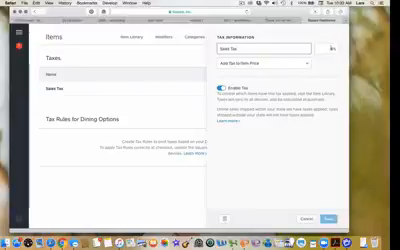